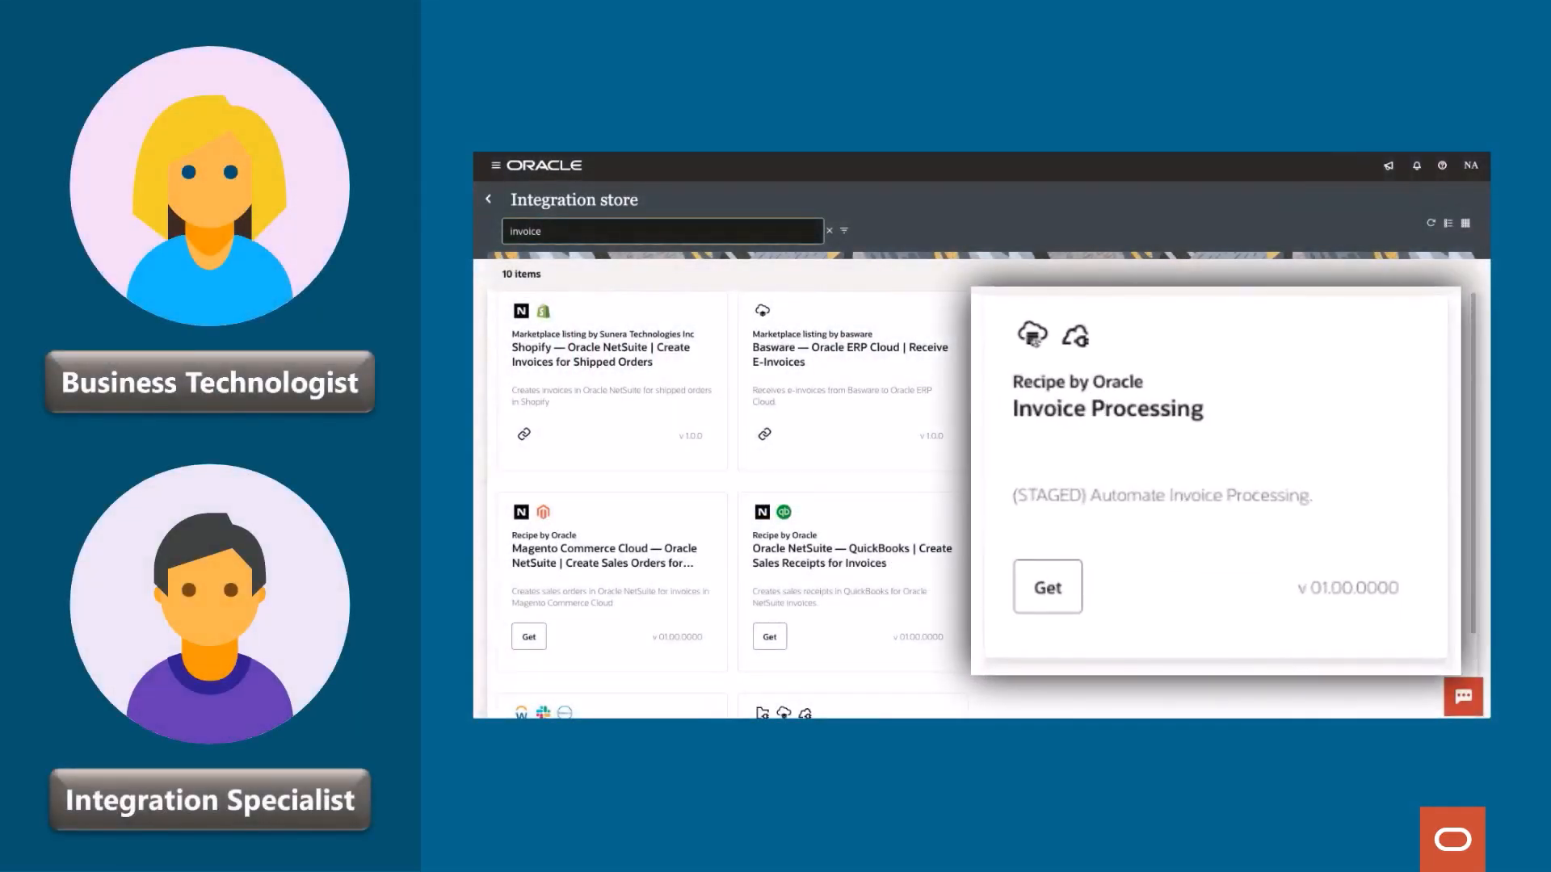
- Show the Oracle Integration home page with its Get started accelerators and recent invoice integrations
left_click(1047, 586)
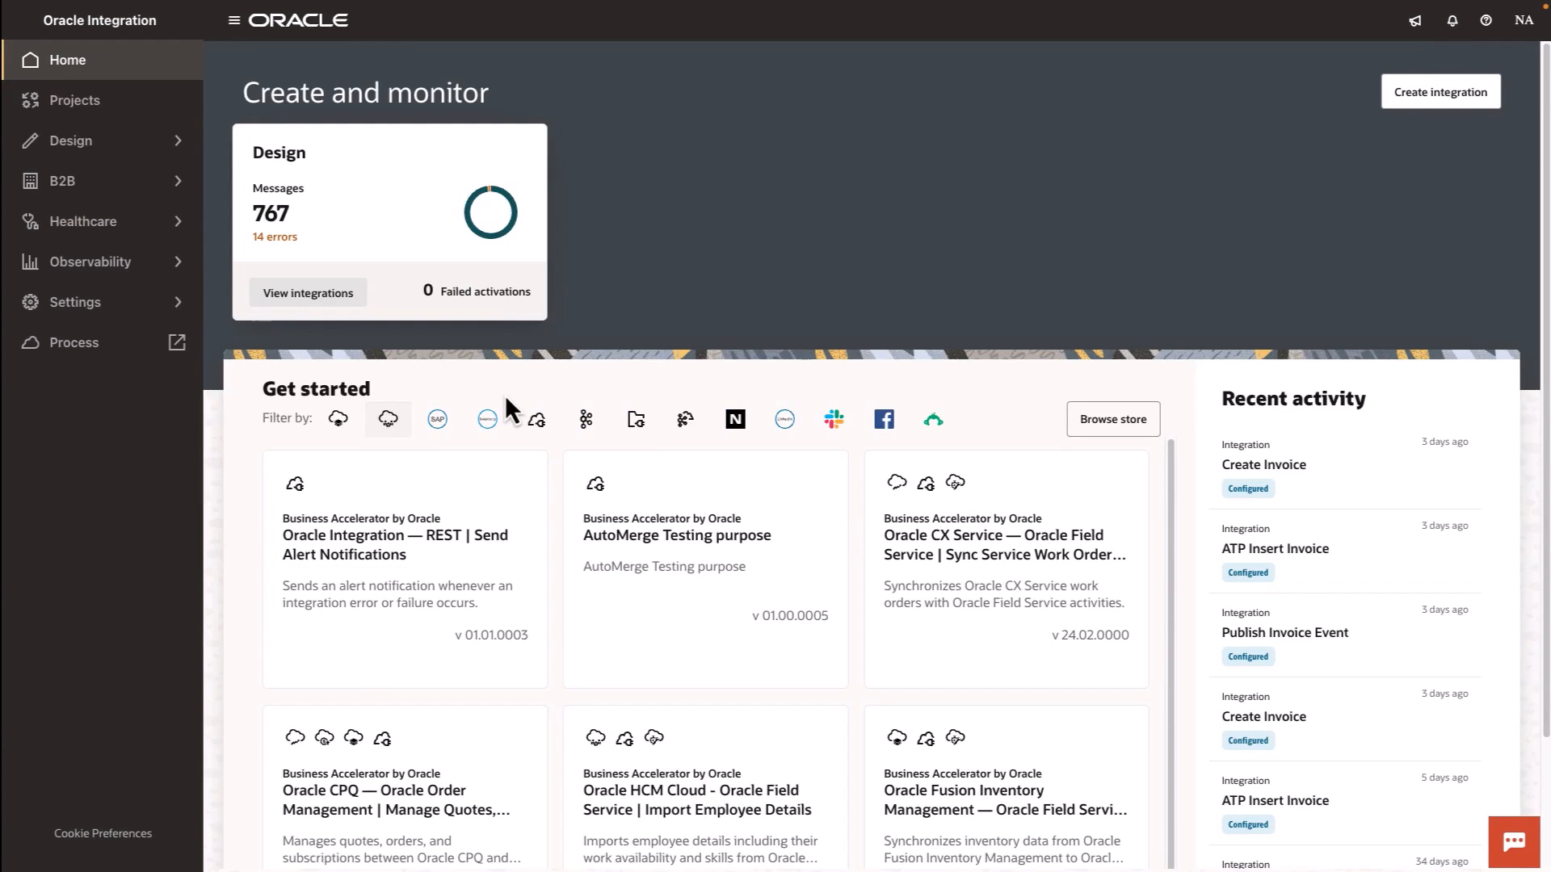
mouse_move(1113, 430)
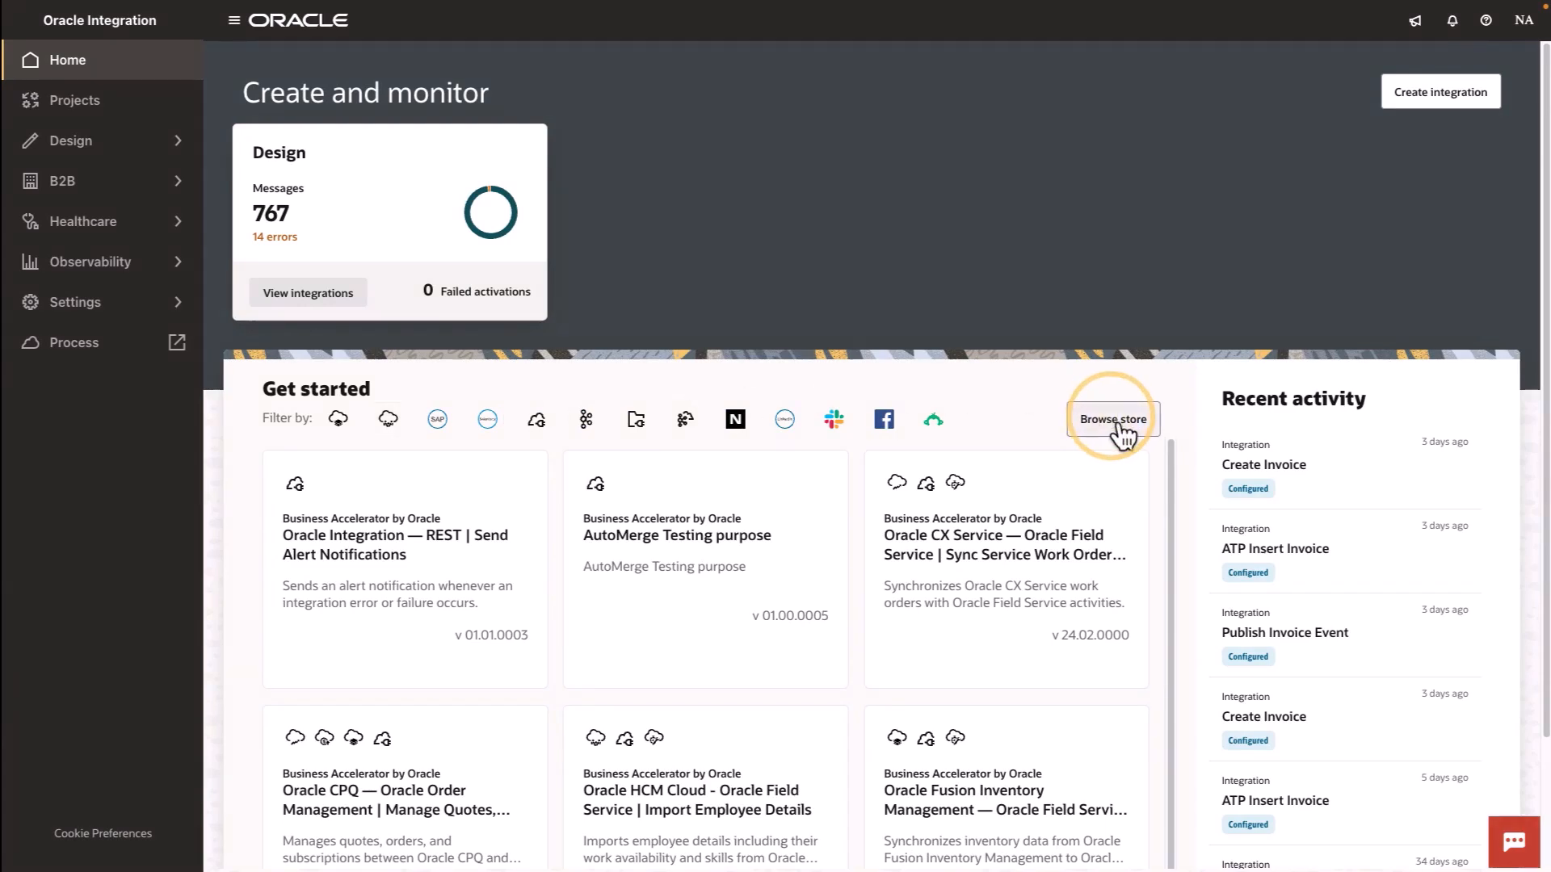
- Search the store for 'Invoice', get the Invoice Processing recipe, and return to the Projects list
left_click(1113, 418)
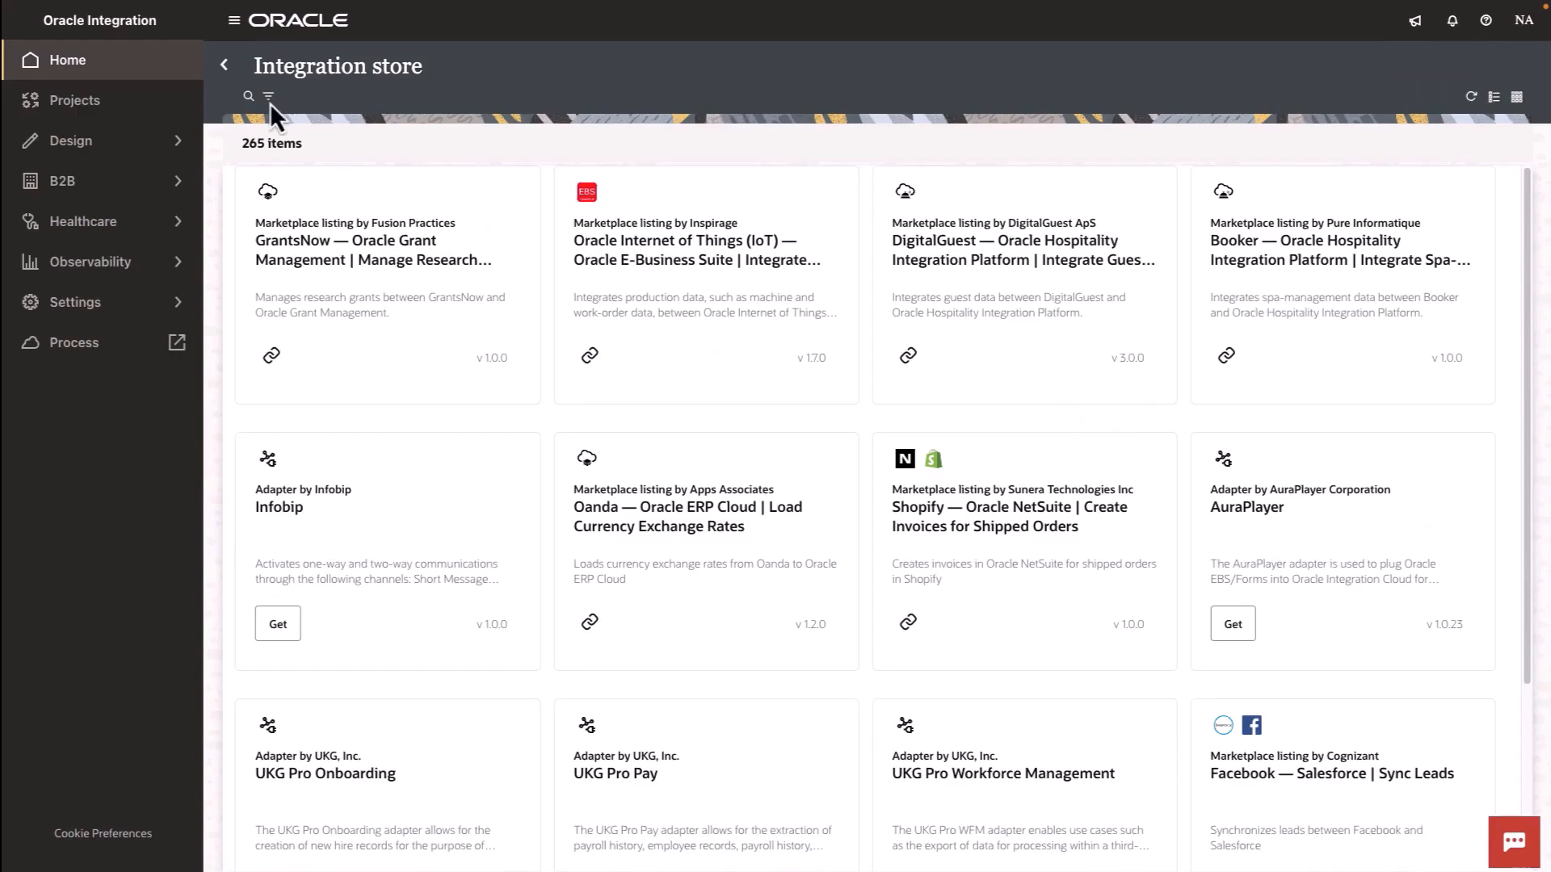
type("Invoice")
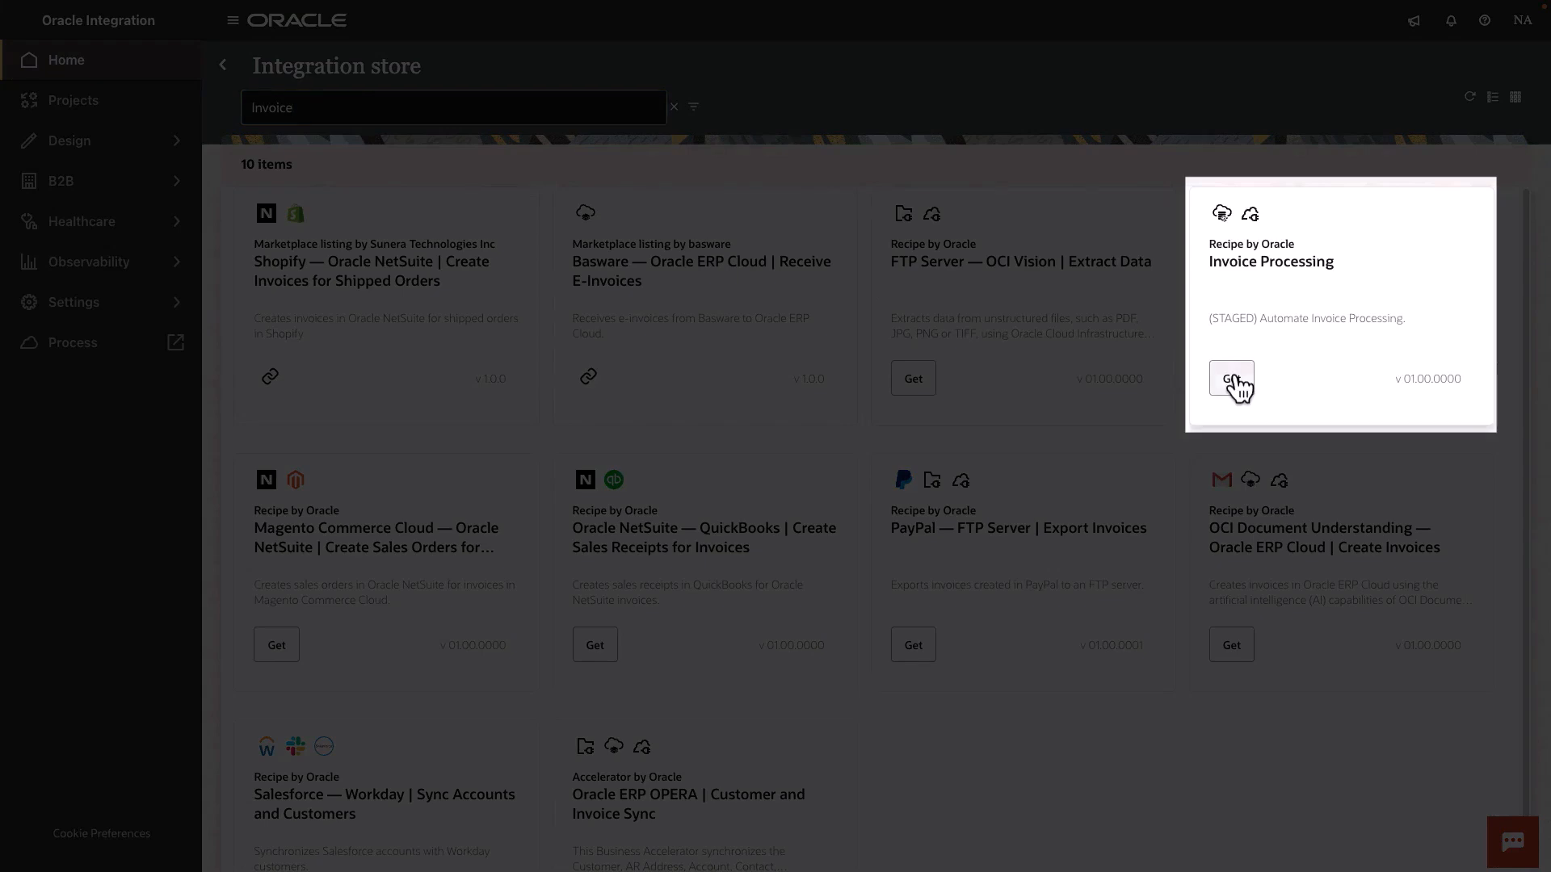
left_click(1231, 378)
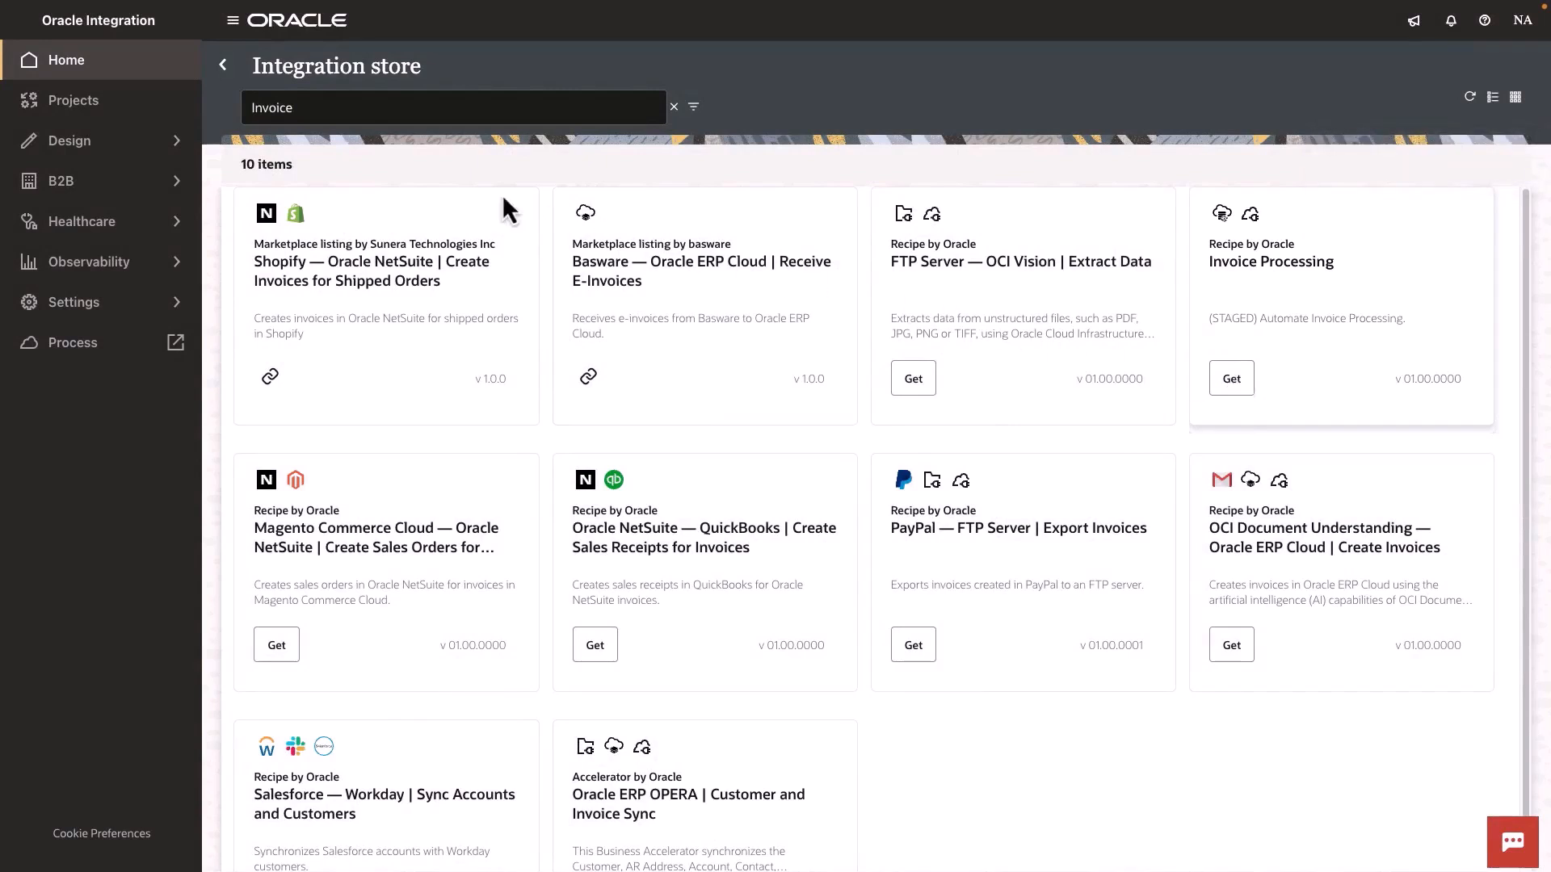
left_click(73, 101)
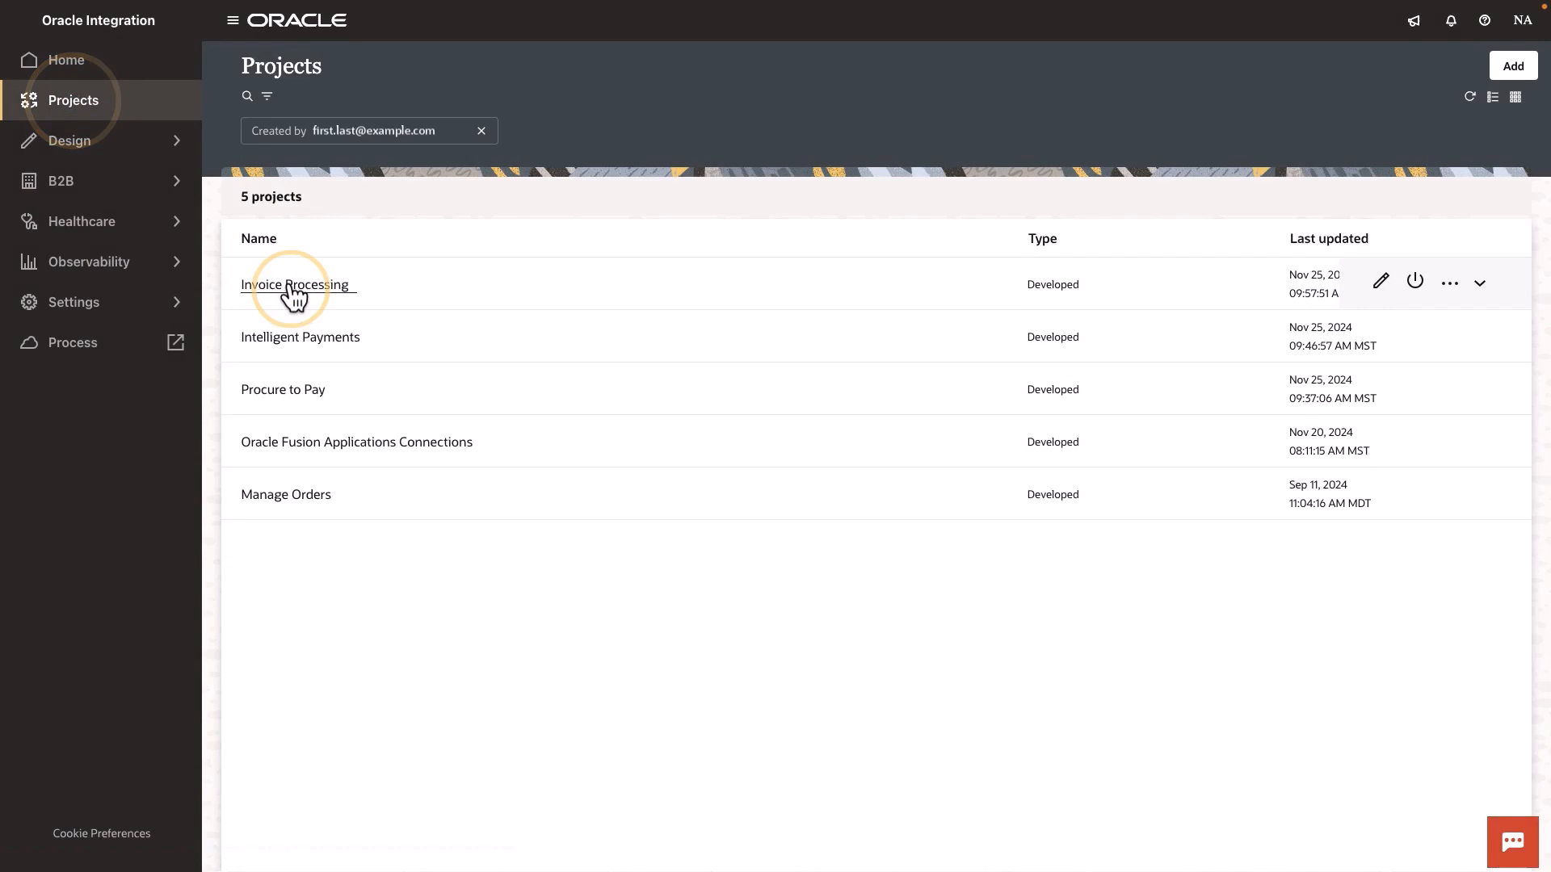
- Open the Invoice Processing project listing its two integrations and two connections
left_click(288, 285)
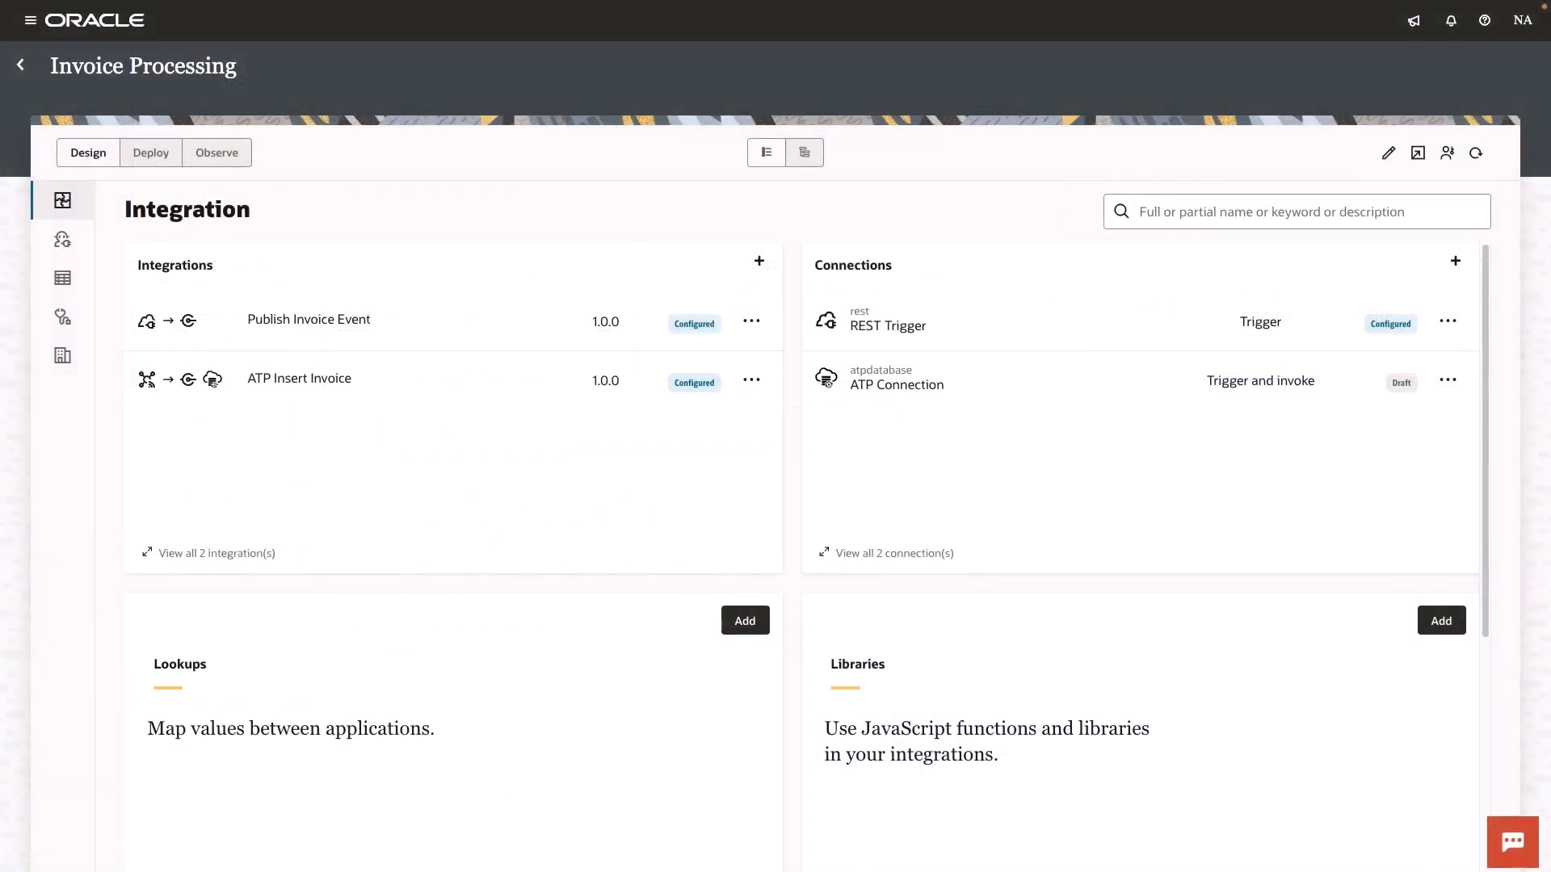
- Scroll to the project's Events section listing the single Invoice Event
scroll("down", 3)
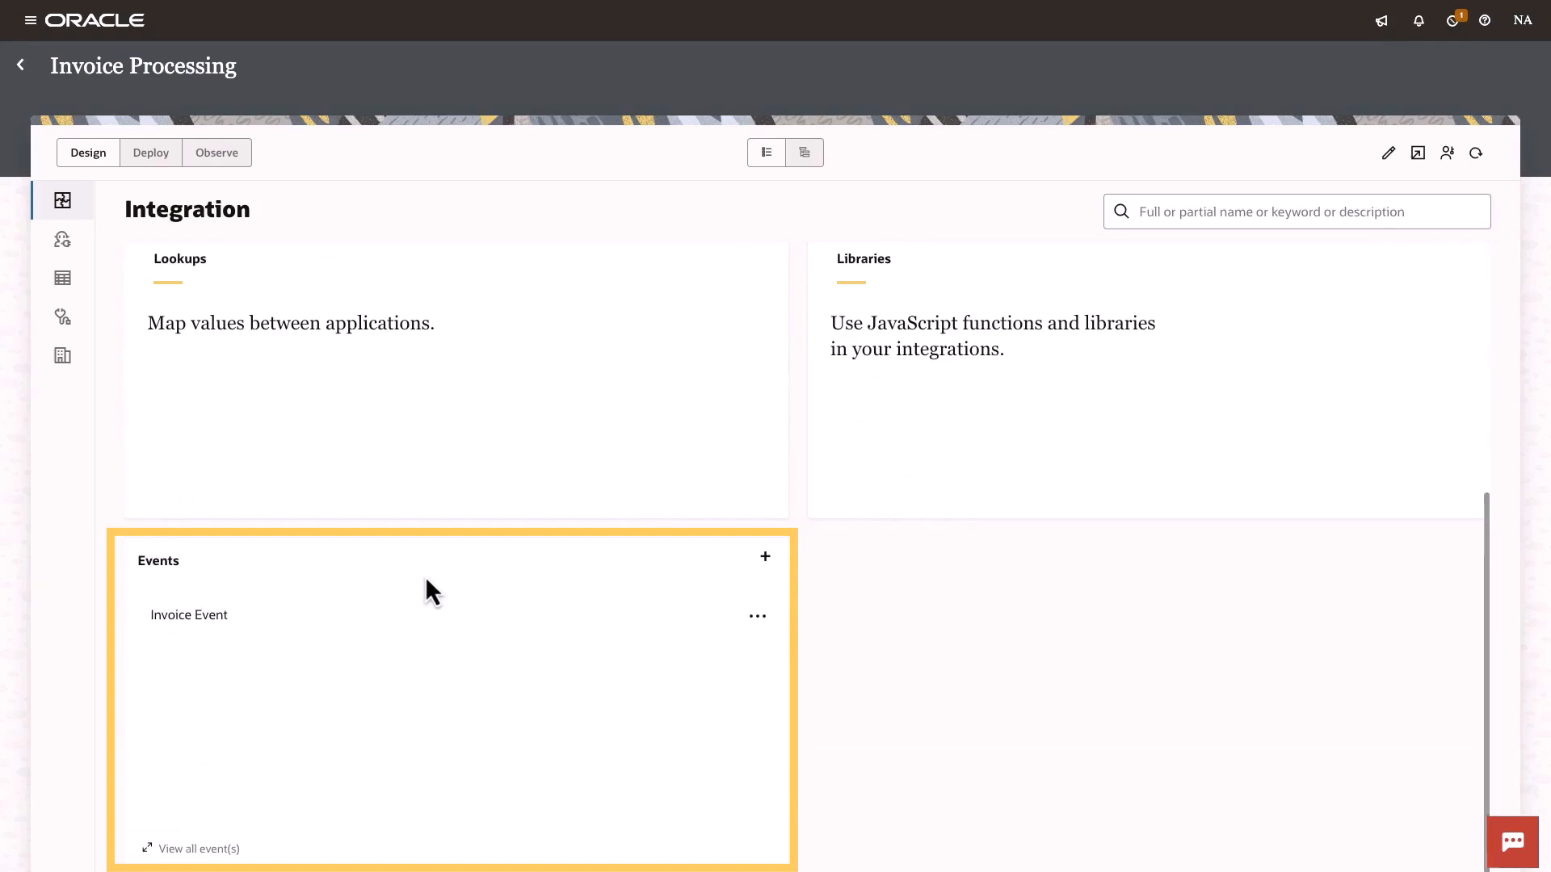
mouse_move(758, 620)
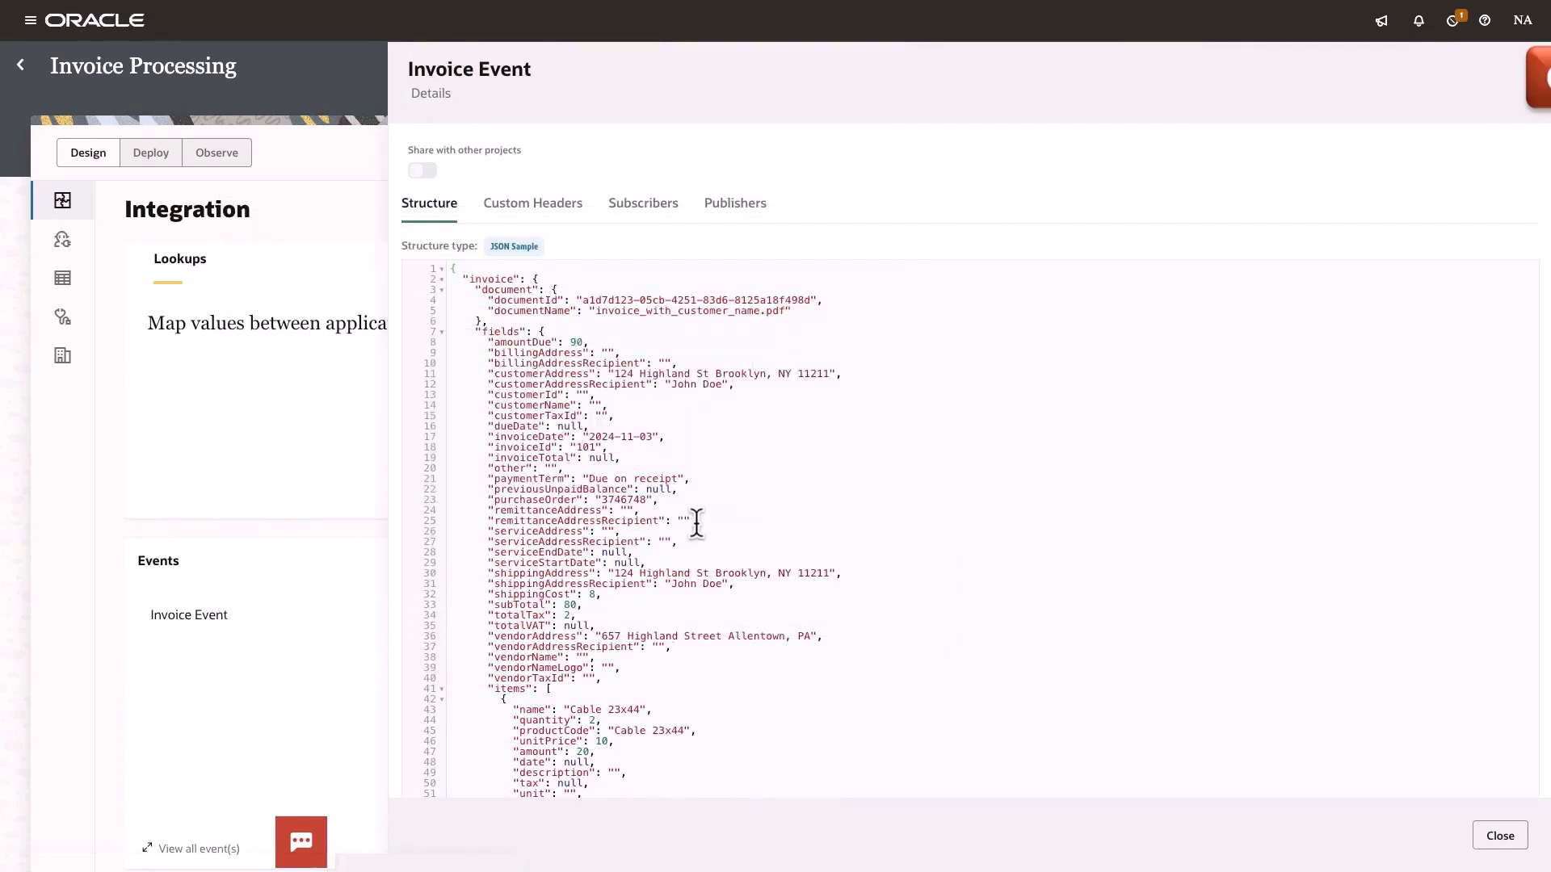
- Review the Invoice Event's Subscribers, then its Publishers showing Publish Invoice Event (1.0)
left_click(735, 203)
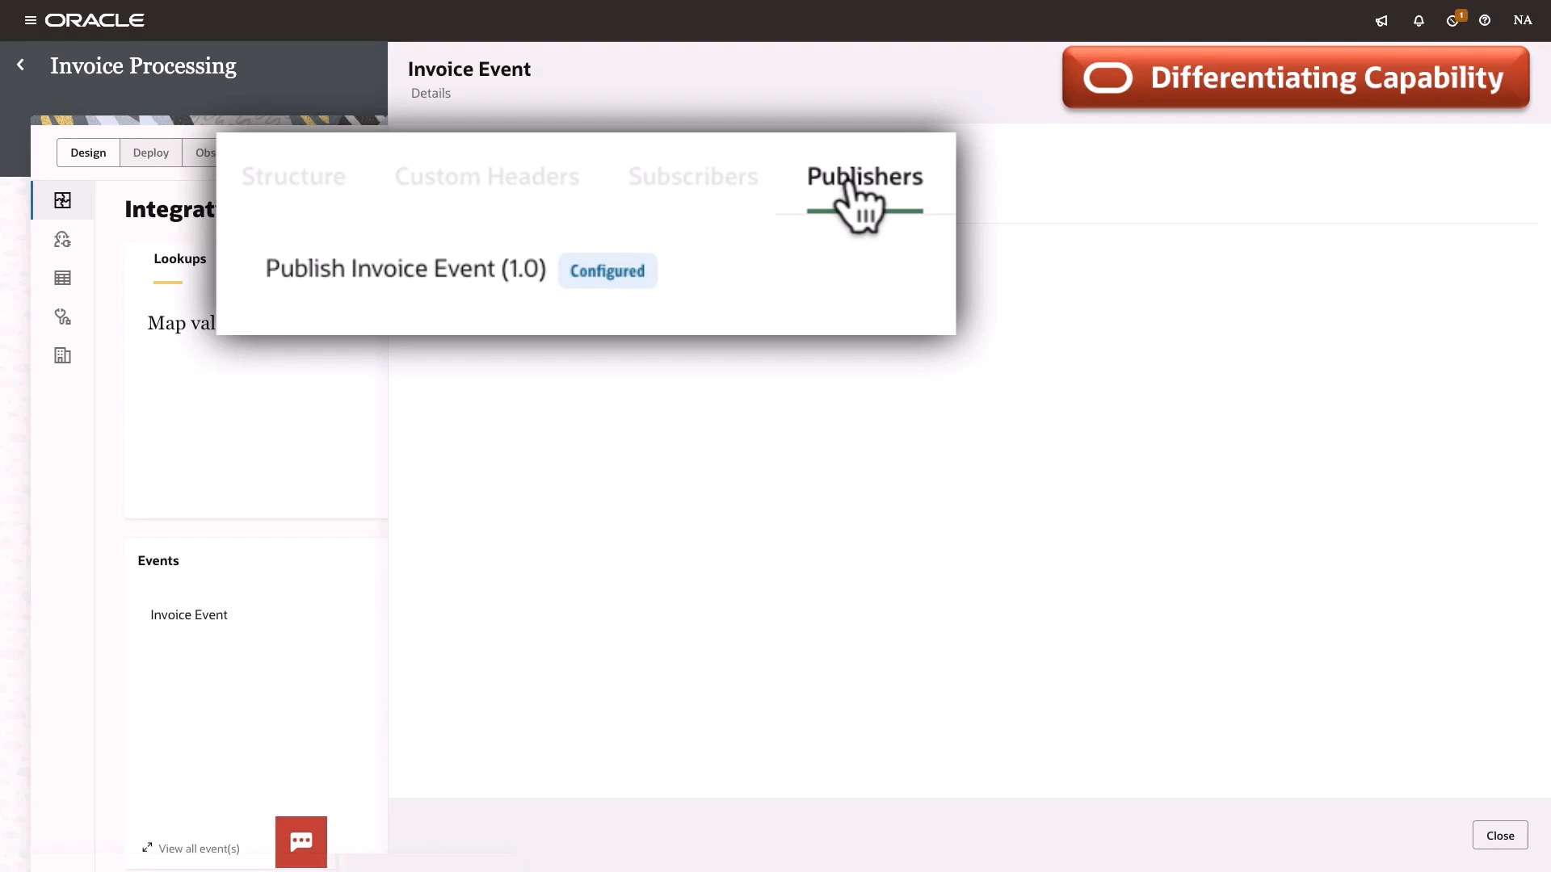
left_click(693, 178)
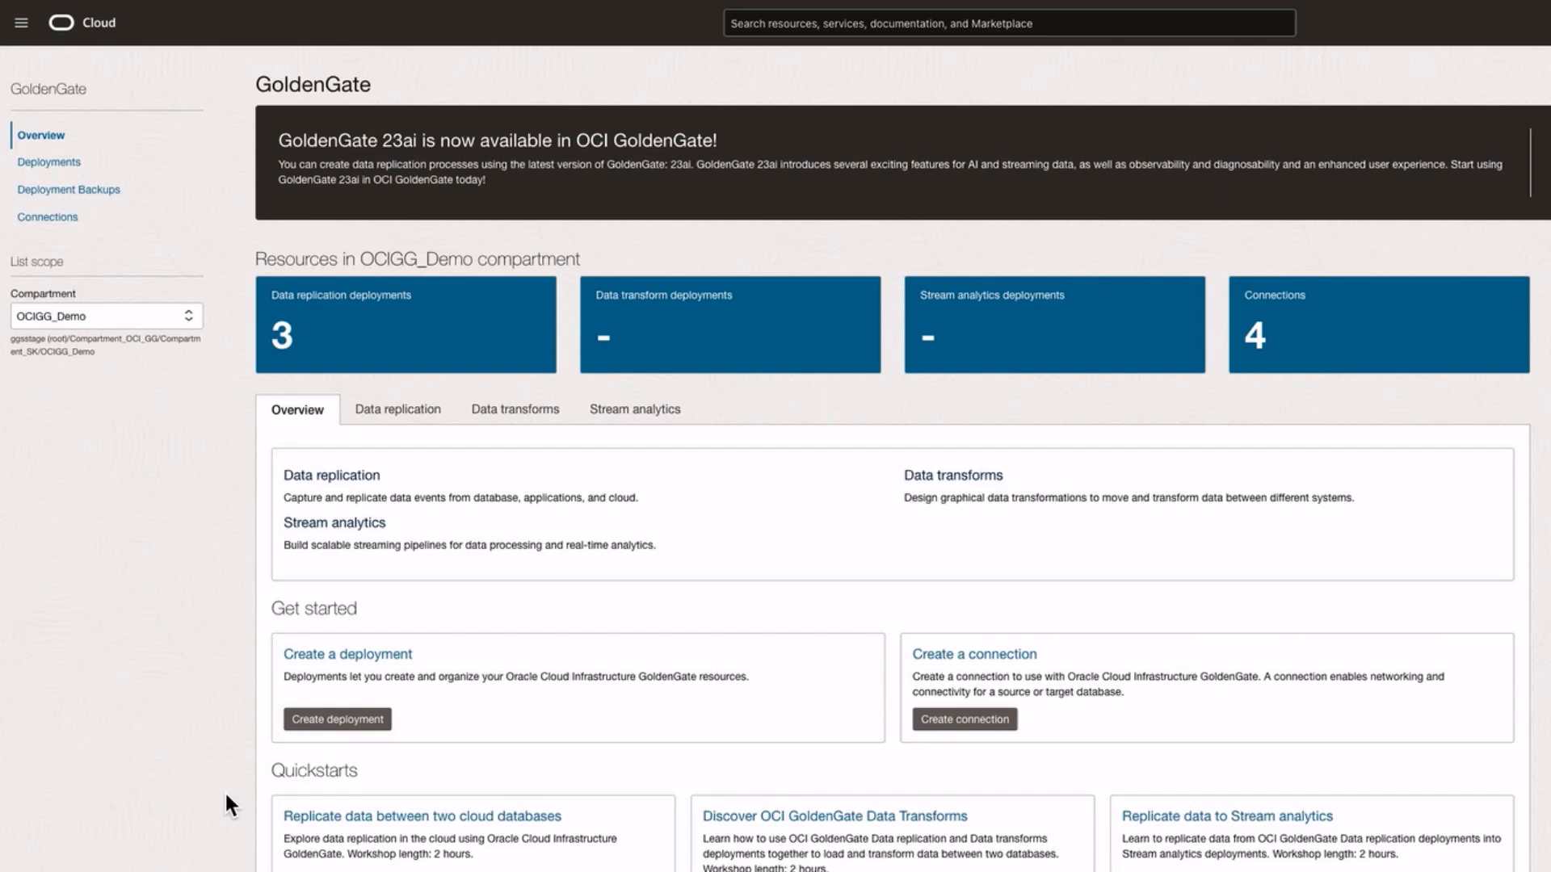
- Leave the OCI GoldenGate overview and return to the Invoice Processing project
left_click(336, 719)
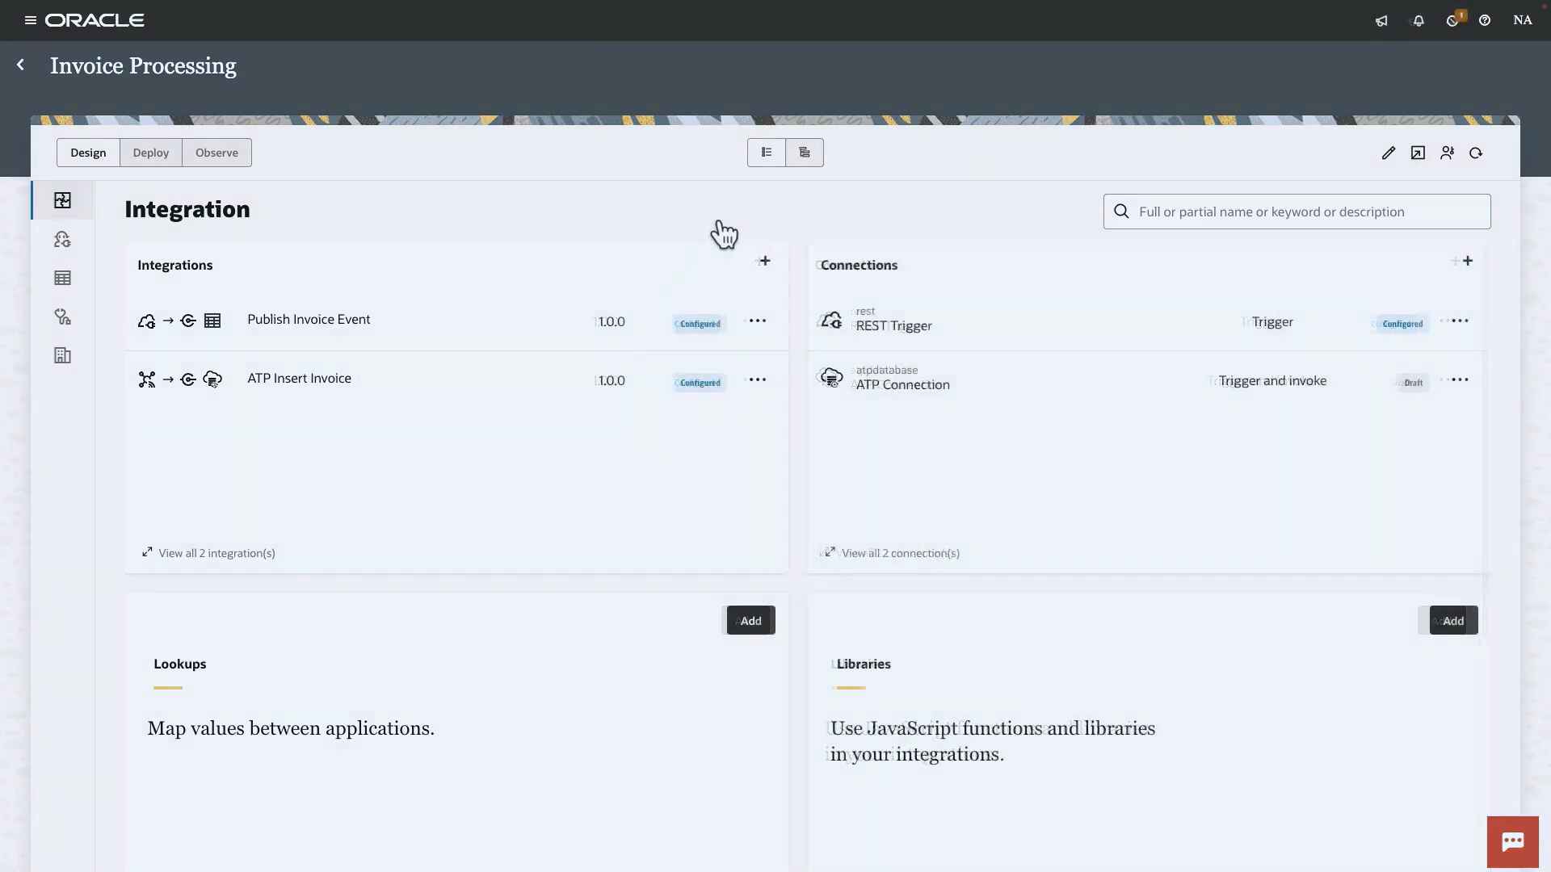
- Show the dependency diagram and inspect the Publish Invoice Event, Invoice Event and ATP Insert Invoice nodes
left_click(804, 152)
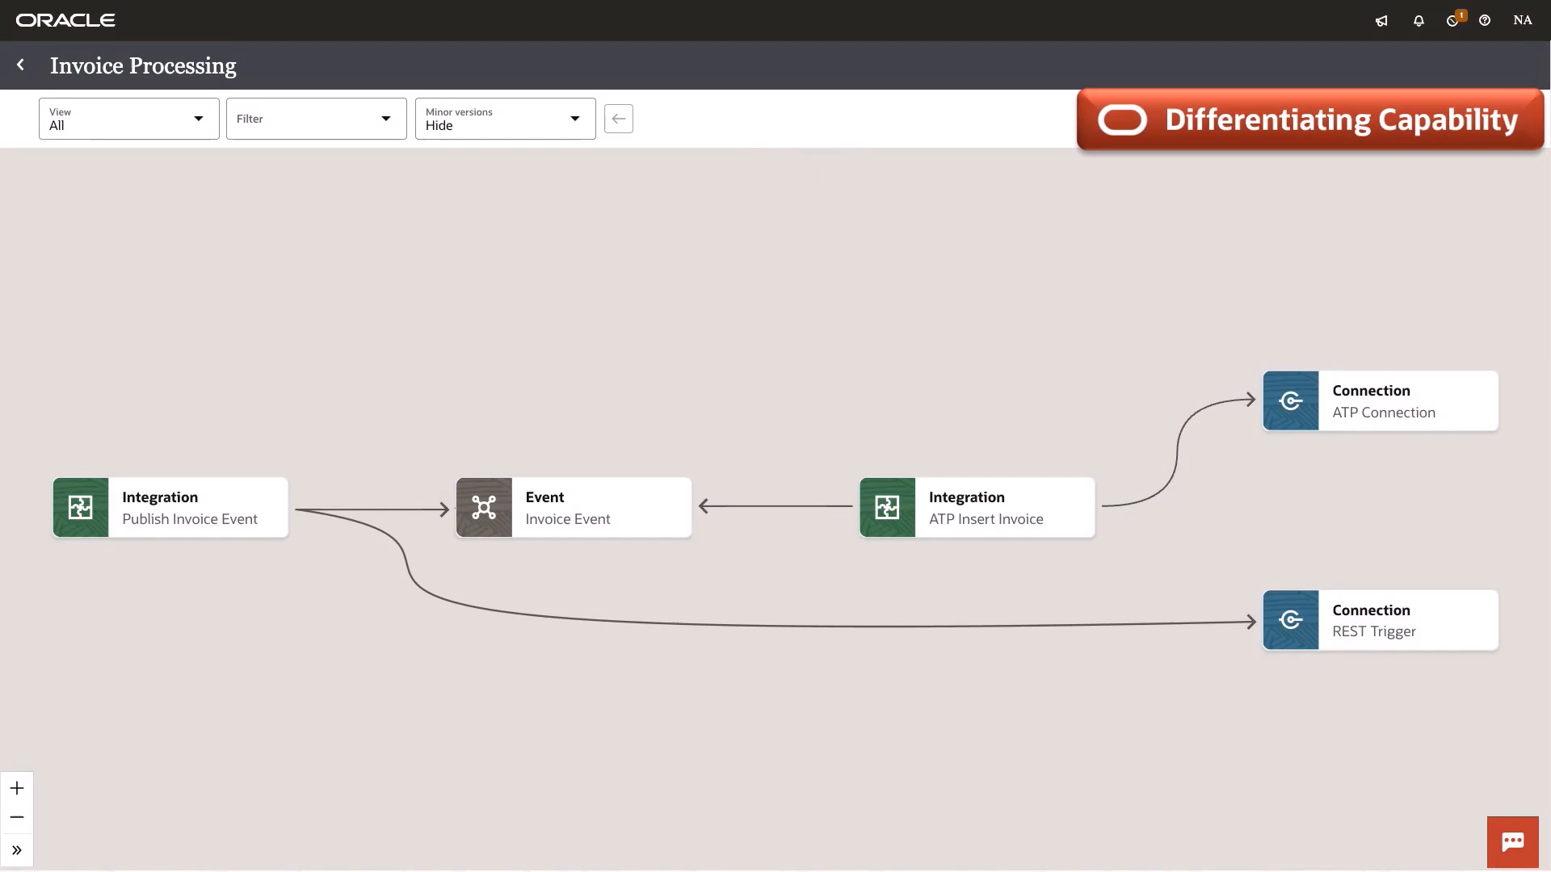
left_click(171, 507)
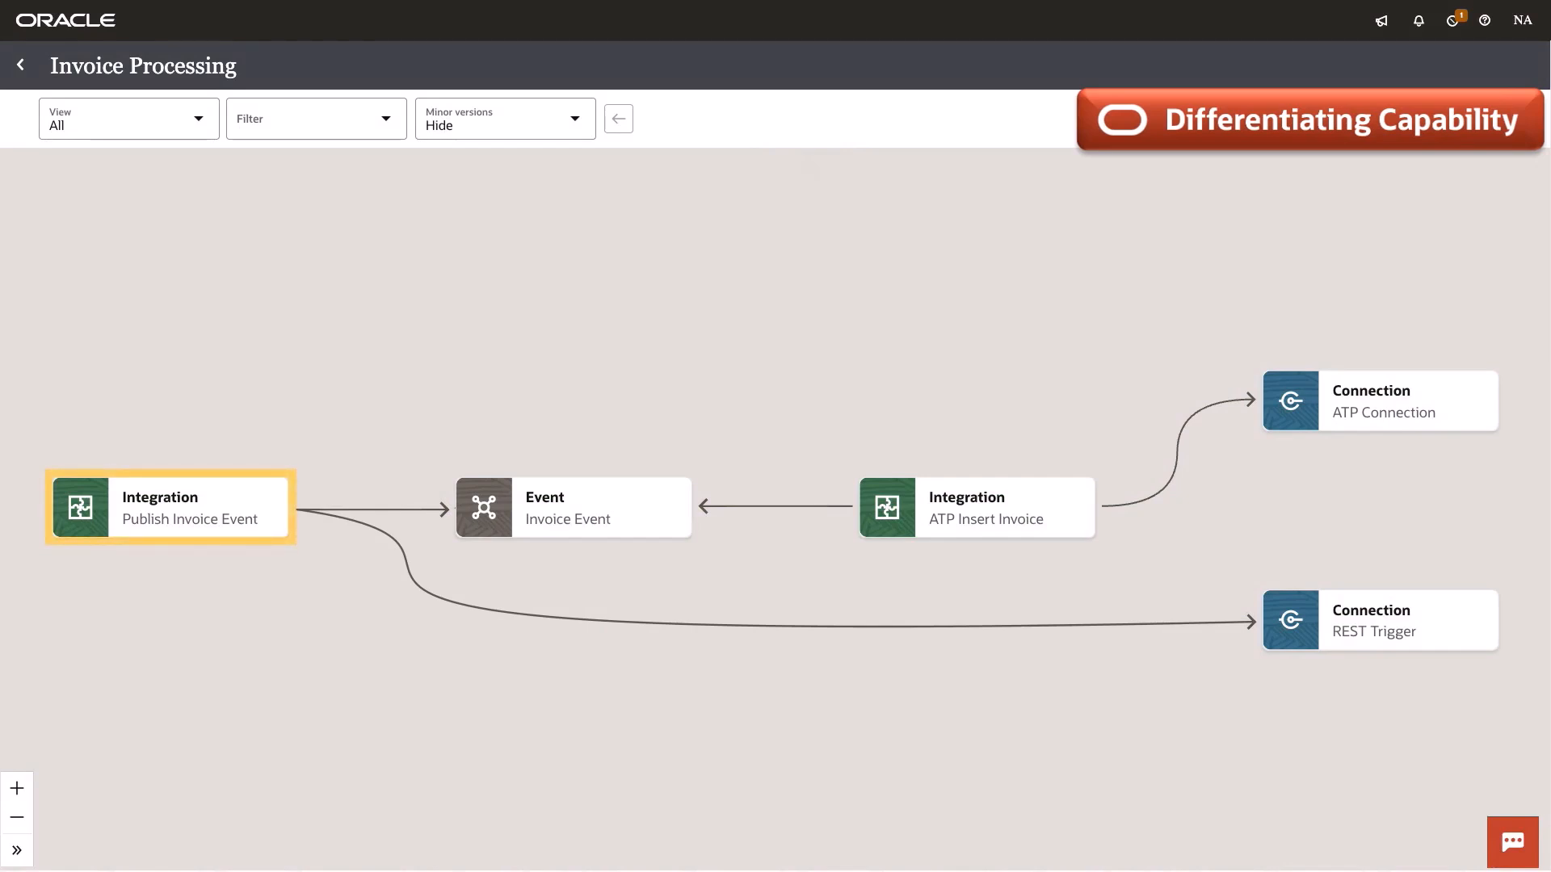
left_click(1379, 620)
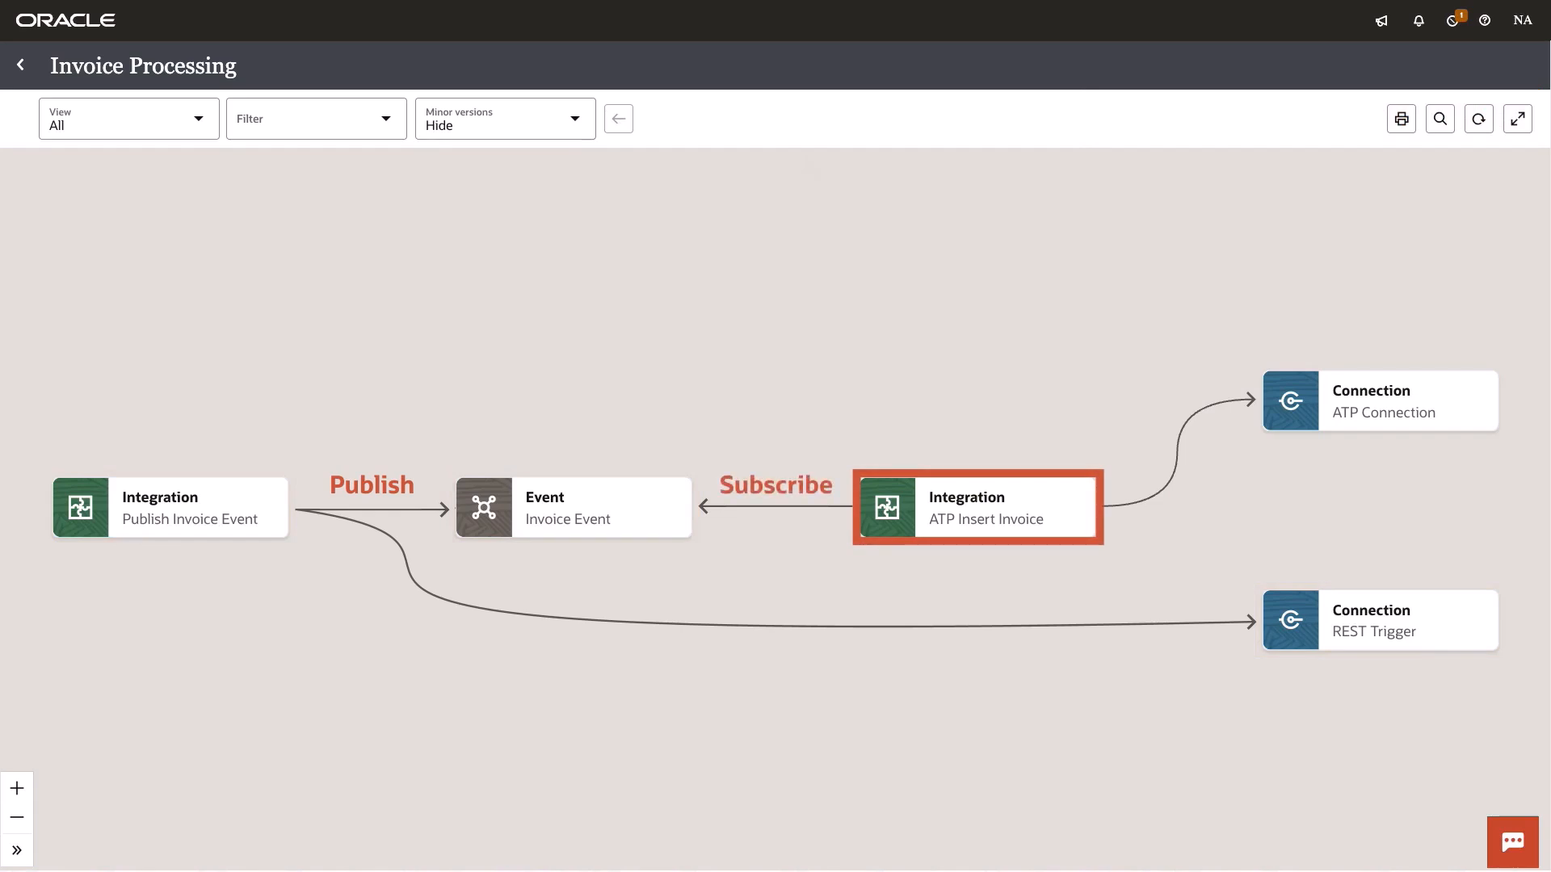
left_click(572, 507)
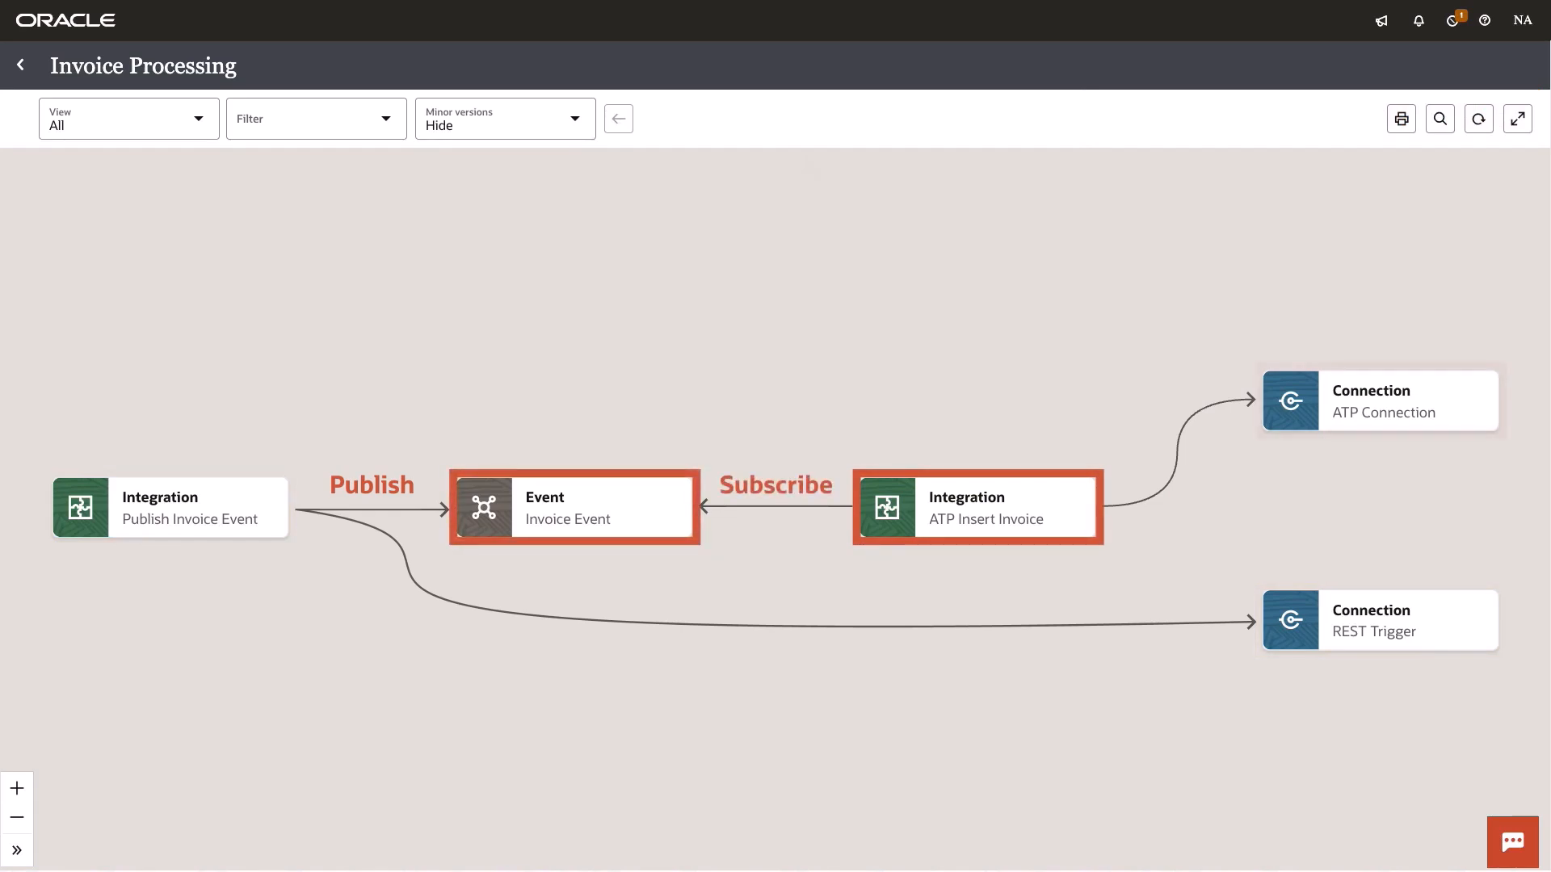
left_click(1380, 412)
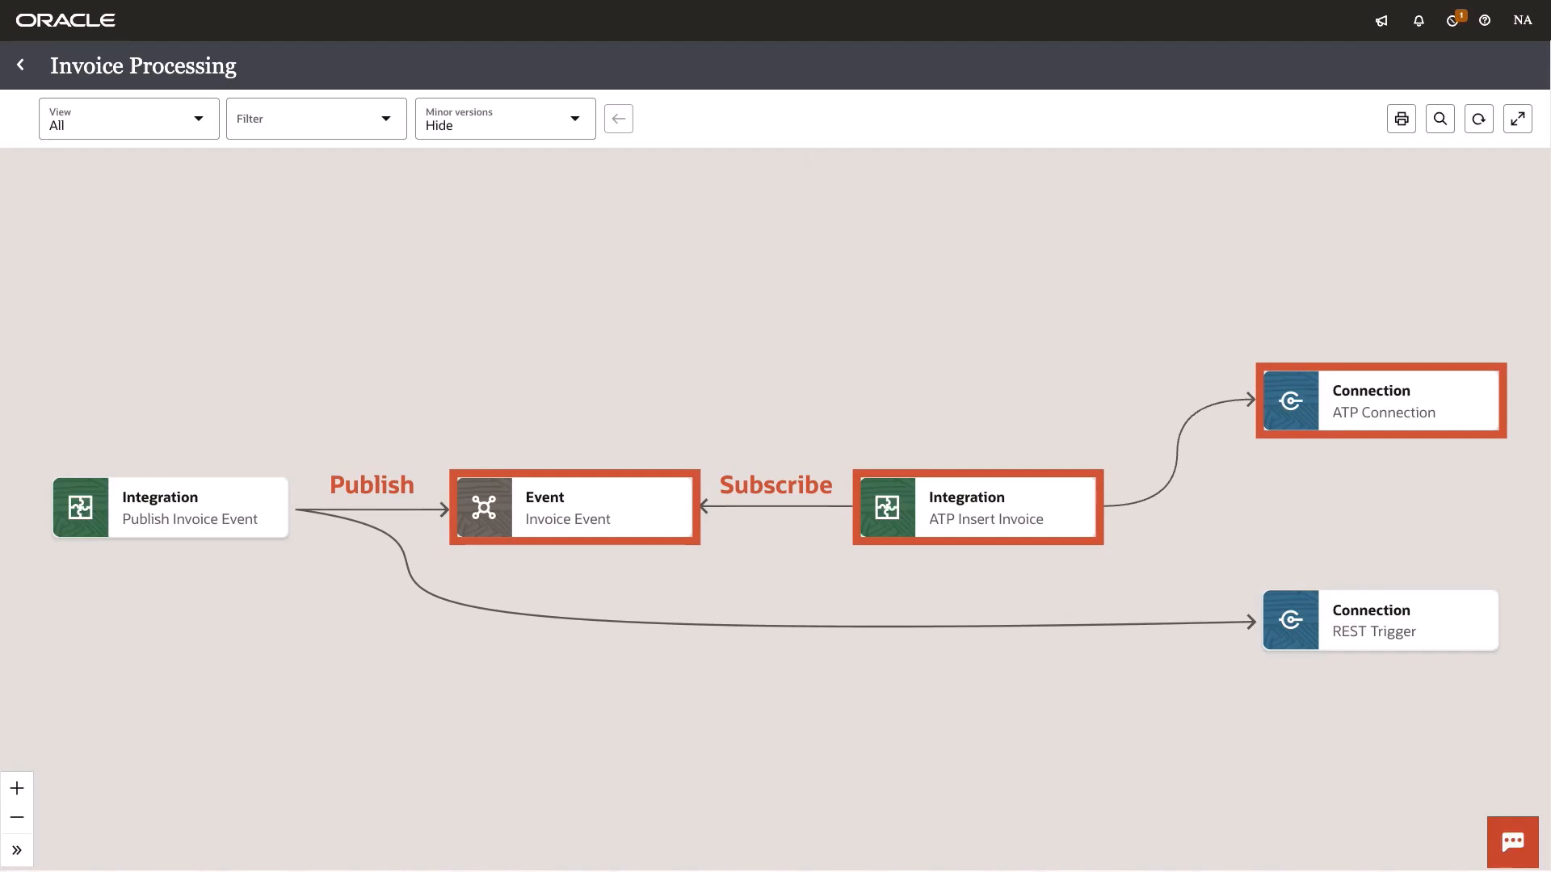